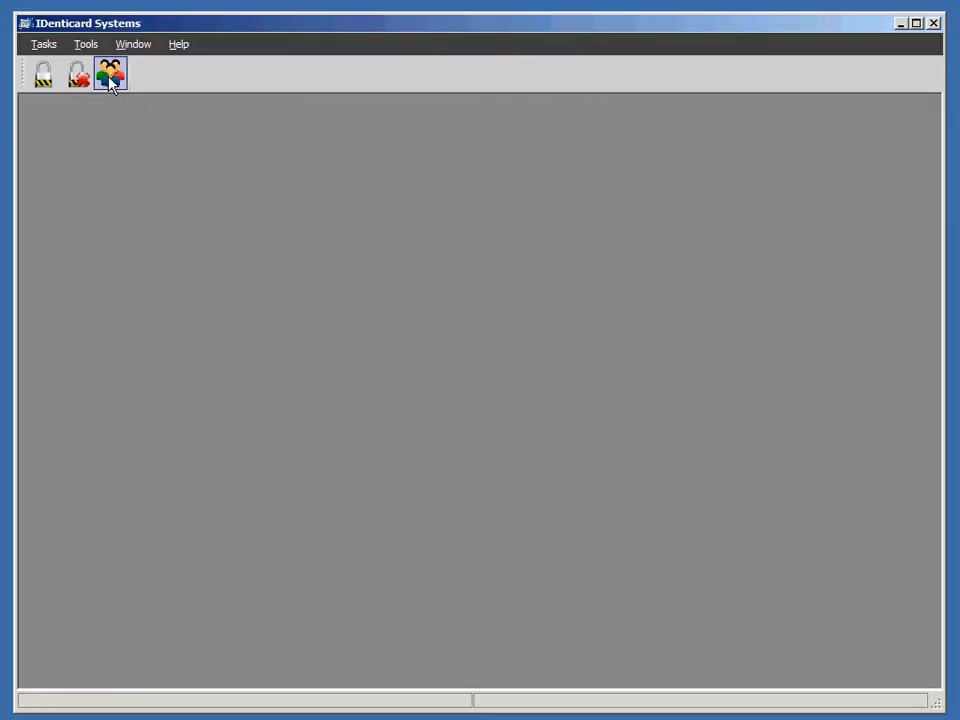
mouse_move(118, 120)
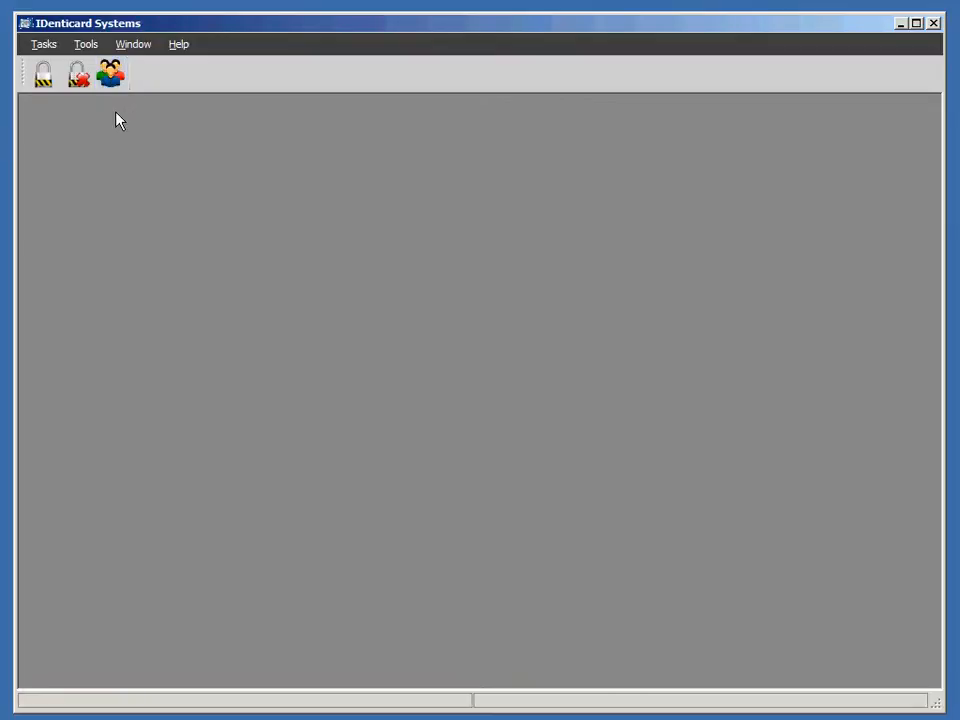
click(110, 73)
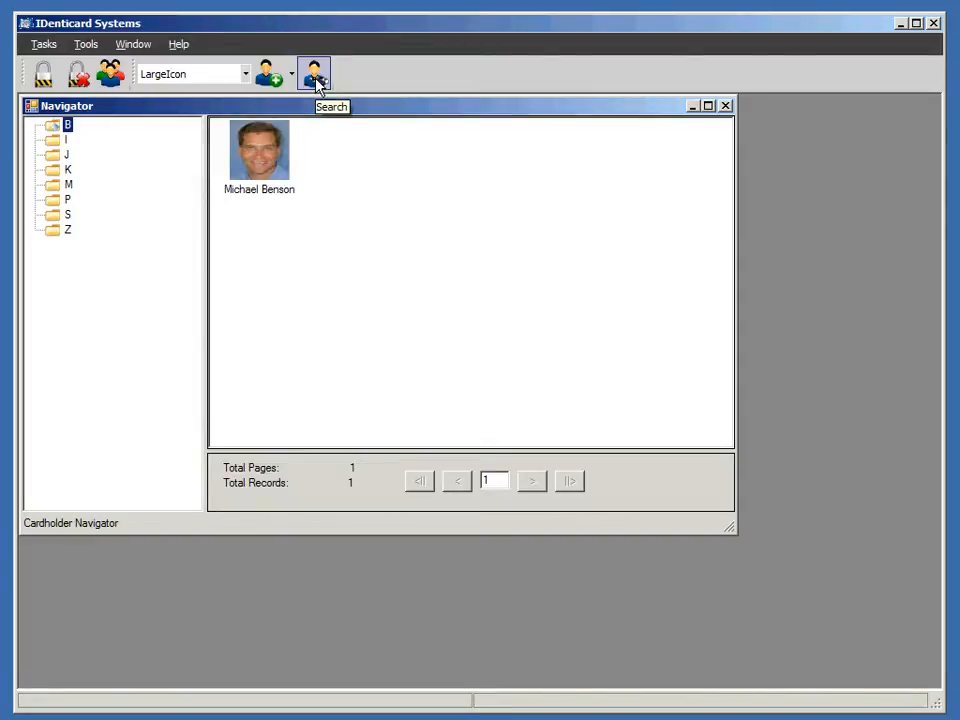
Search Cardholders.FirstName with condition Is Not Empty, using results for a Print batch
click(313, 73)
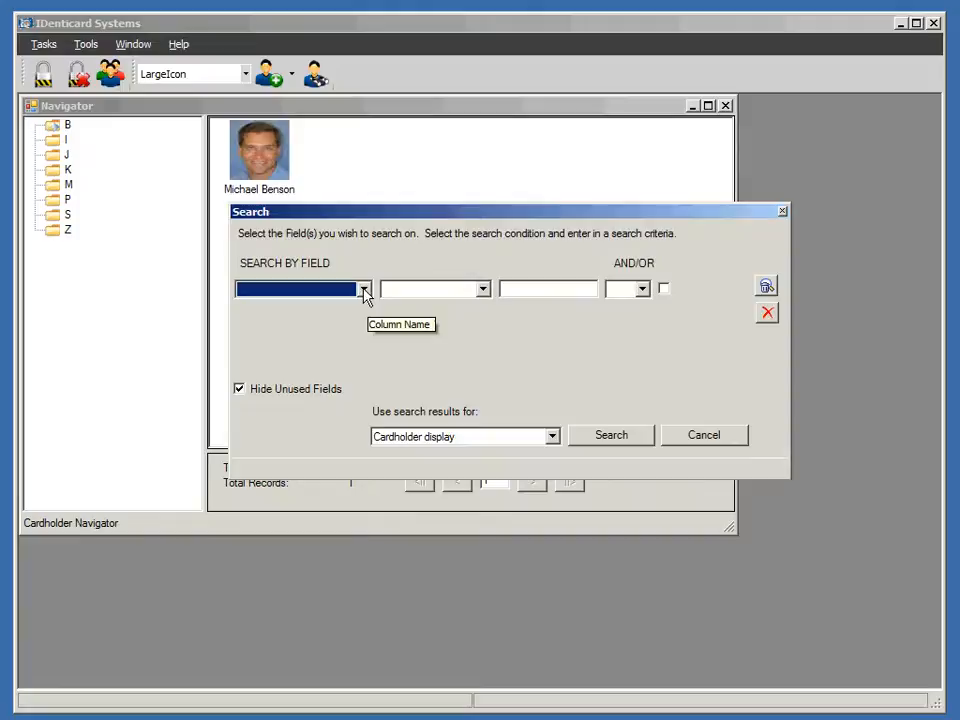
click(364, 289)
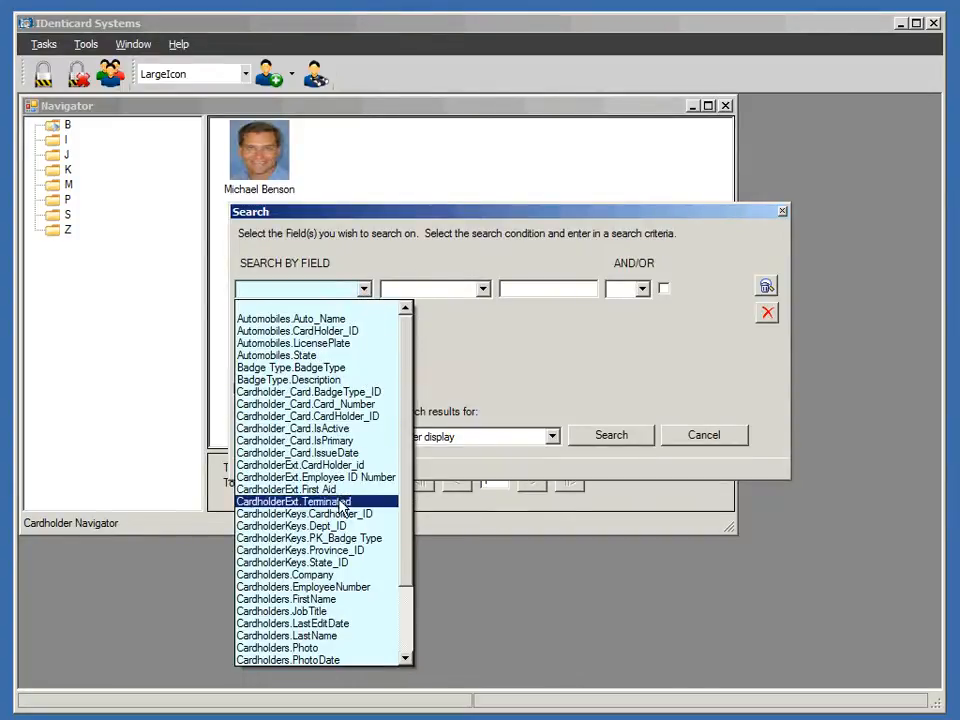
click(287, 599)
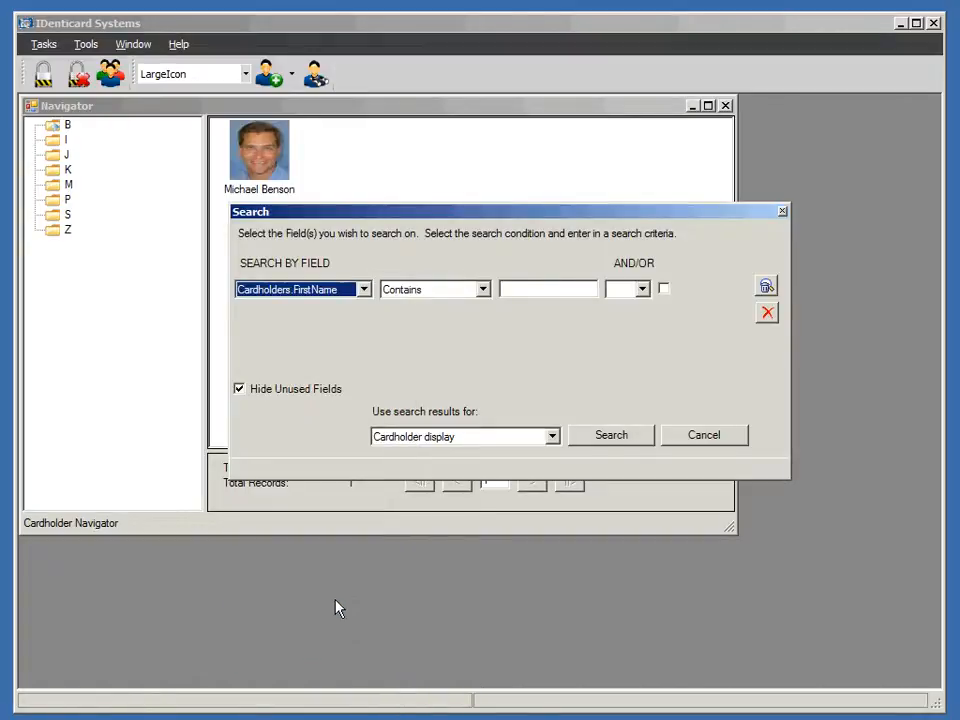
click(483, 289)
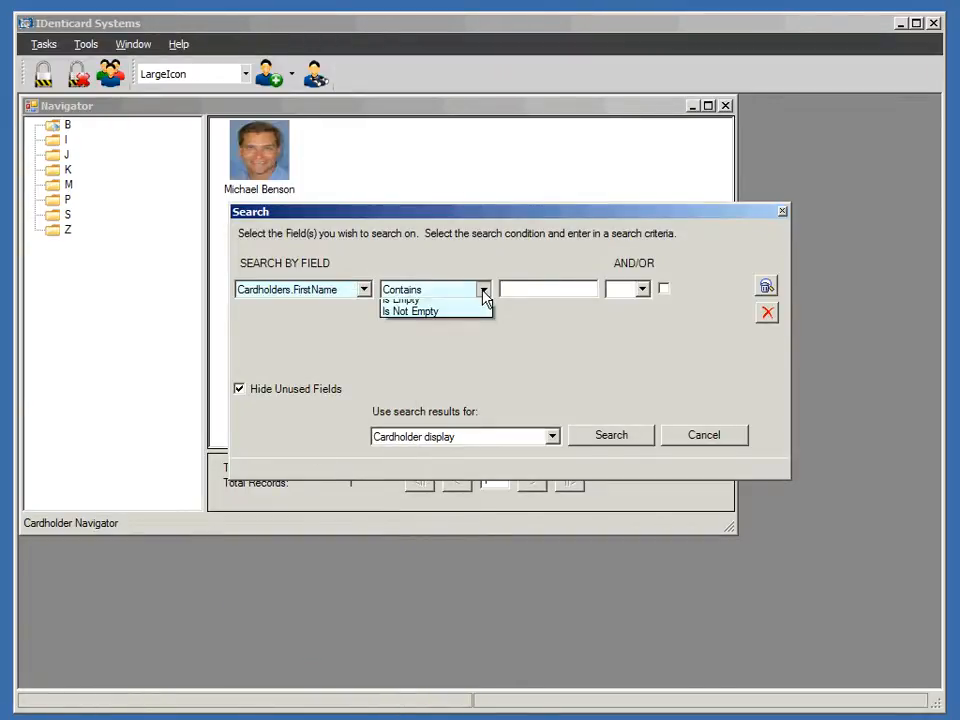
click(483, 289)
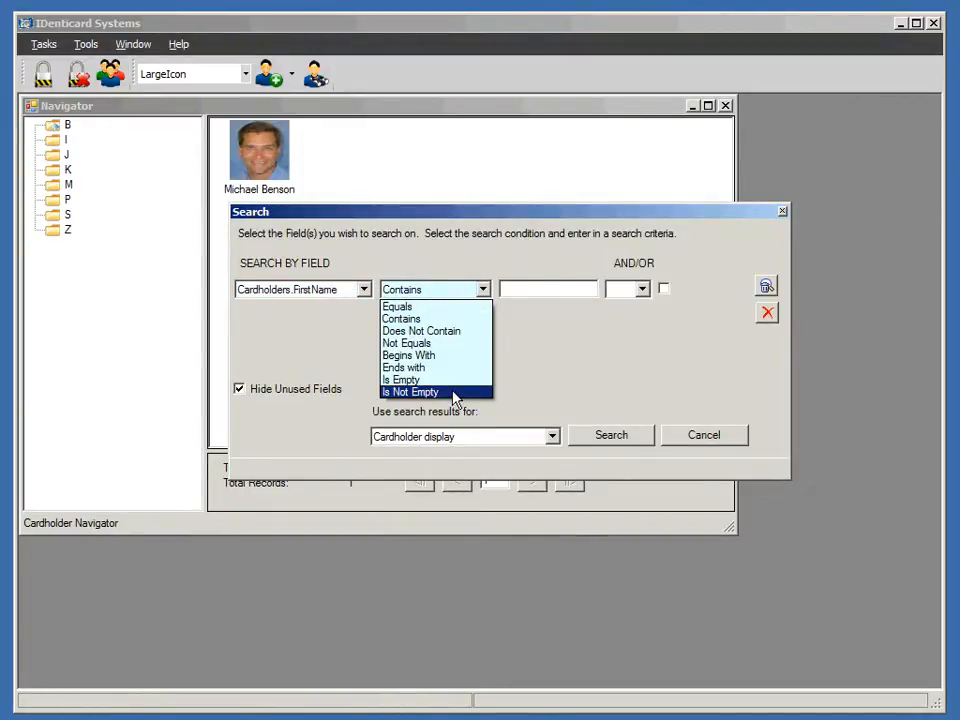
click(410, 391)
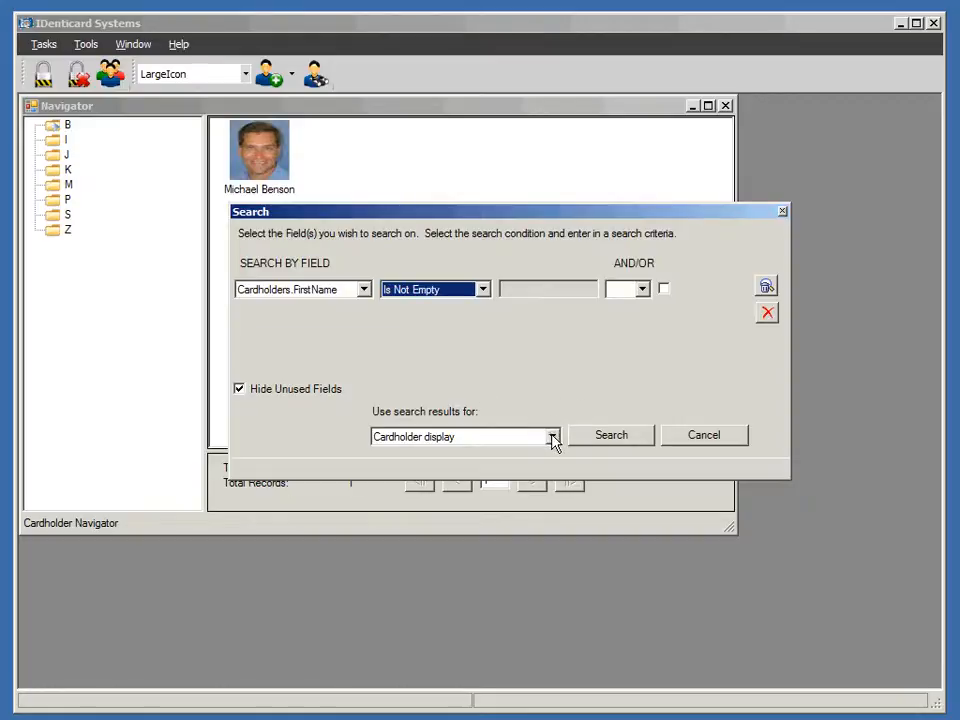
click(551, 436)
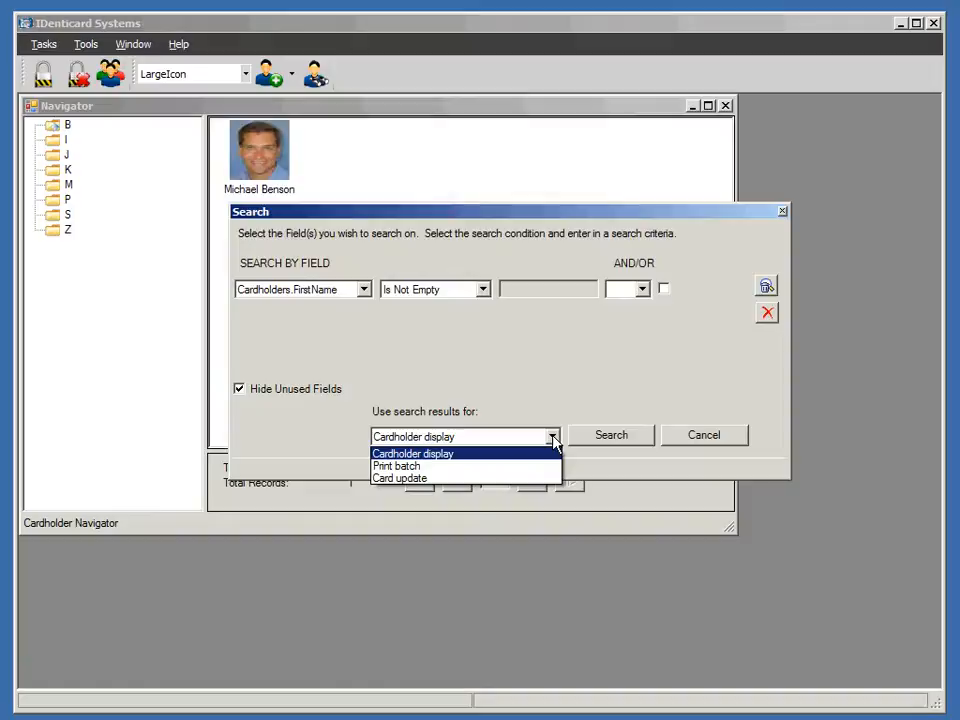
mouse_move(396, 466)
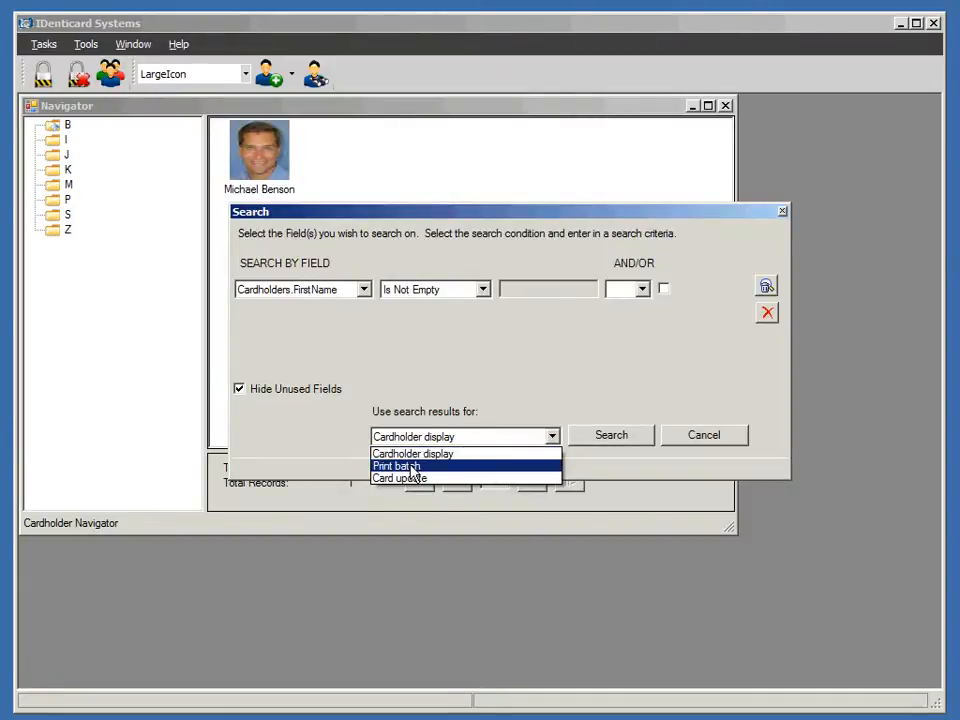
click(396, 466)
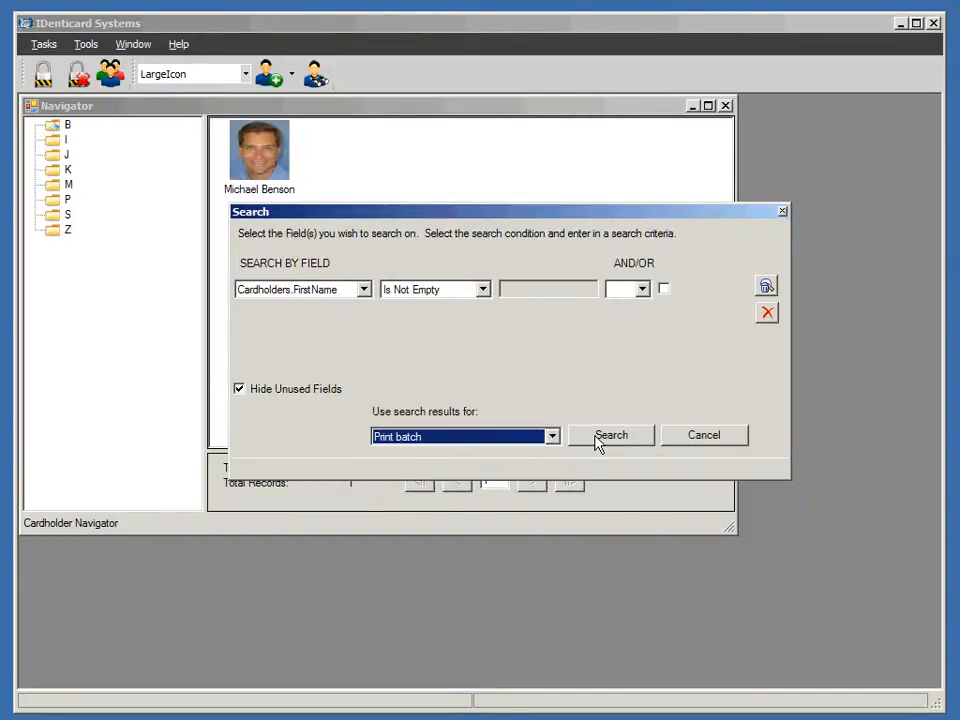
Run the search and send the 11 cardholders to the queue using default screen badge logic
click(611, 435)
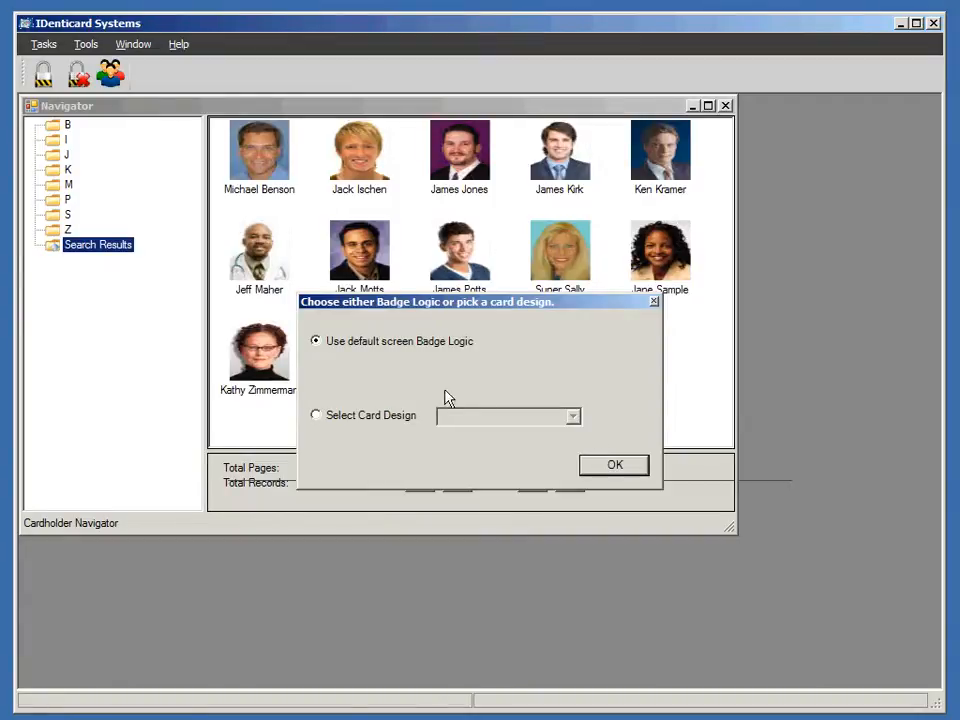
mouse_move(105, 260)
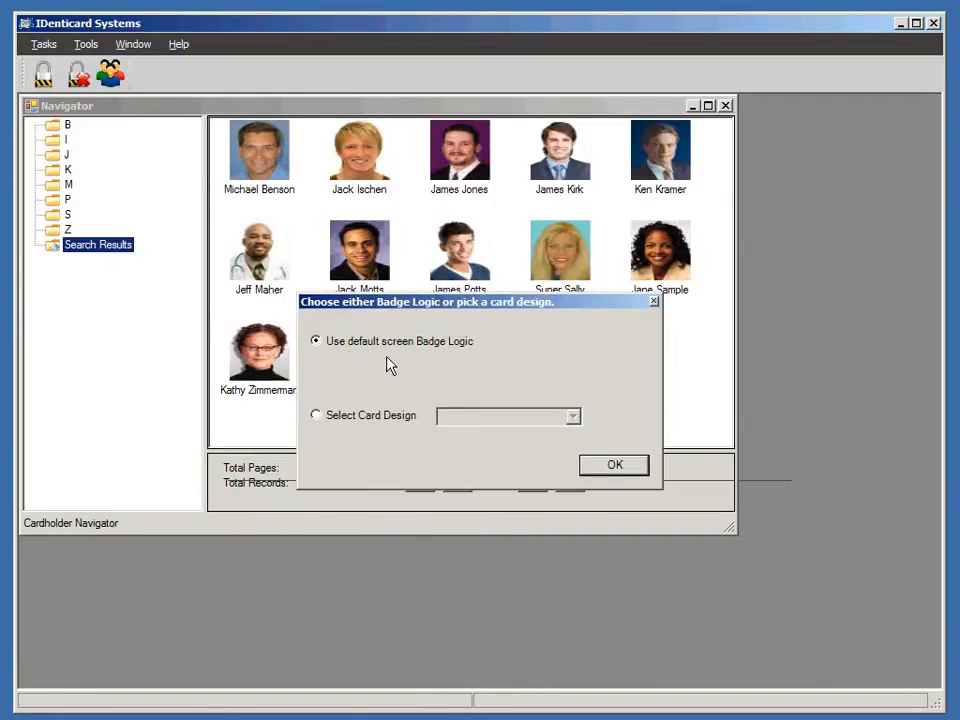
mouse_move(452, 357)
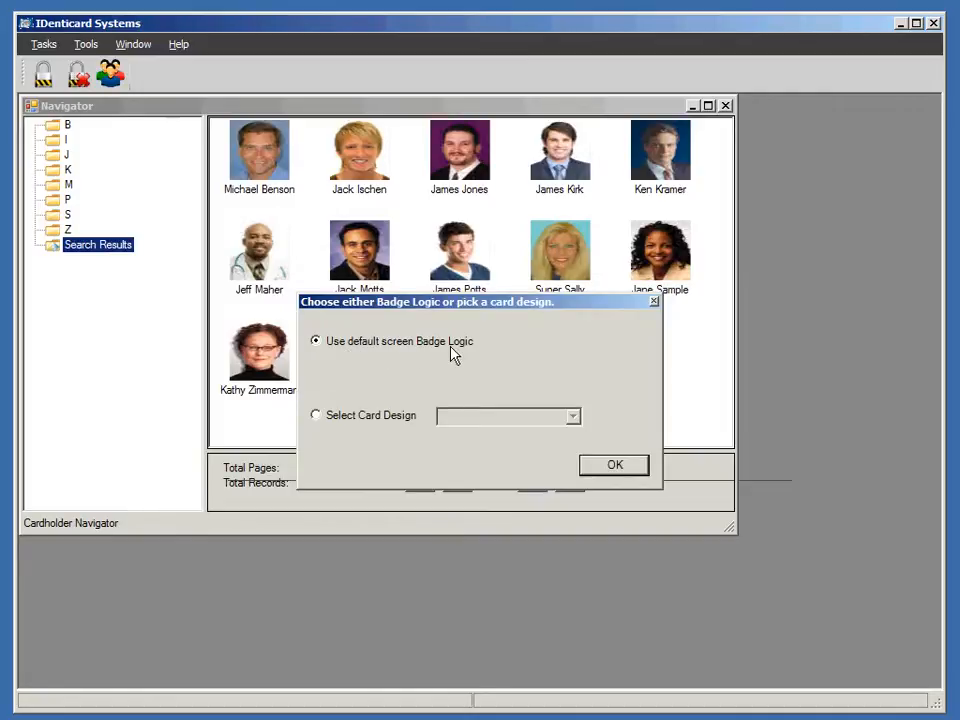
mouse_move(395, 422)
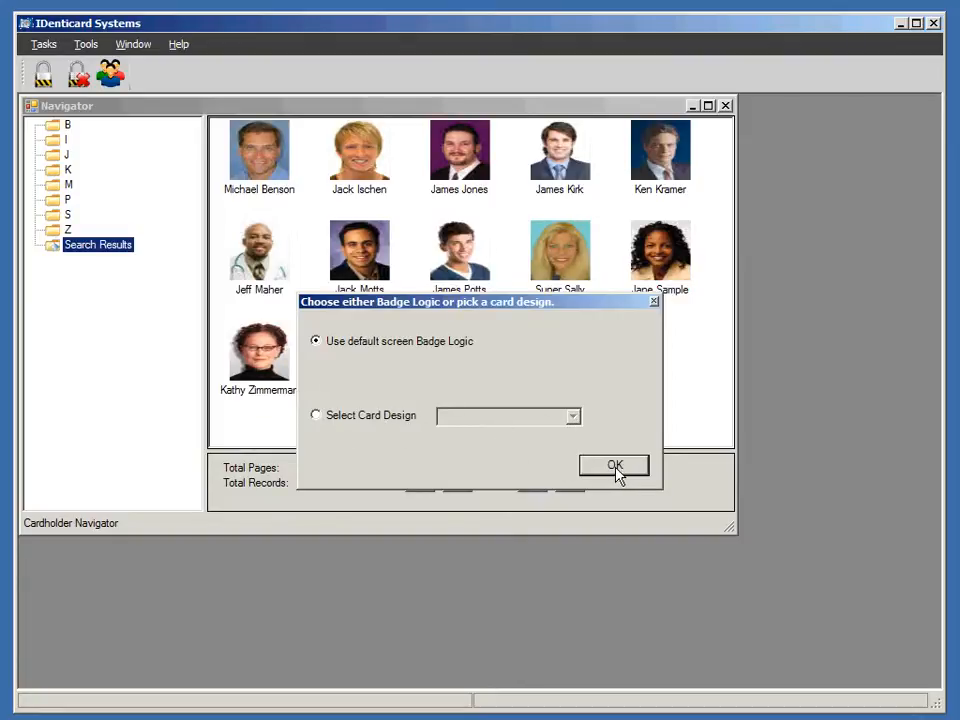
click(614, 466)
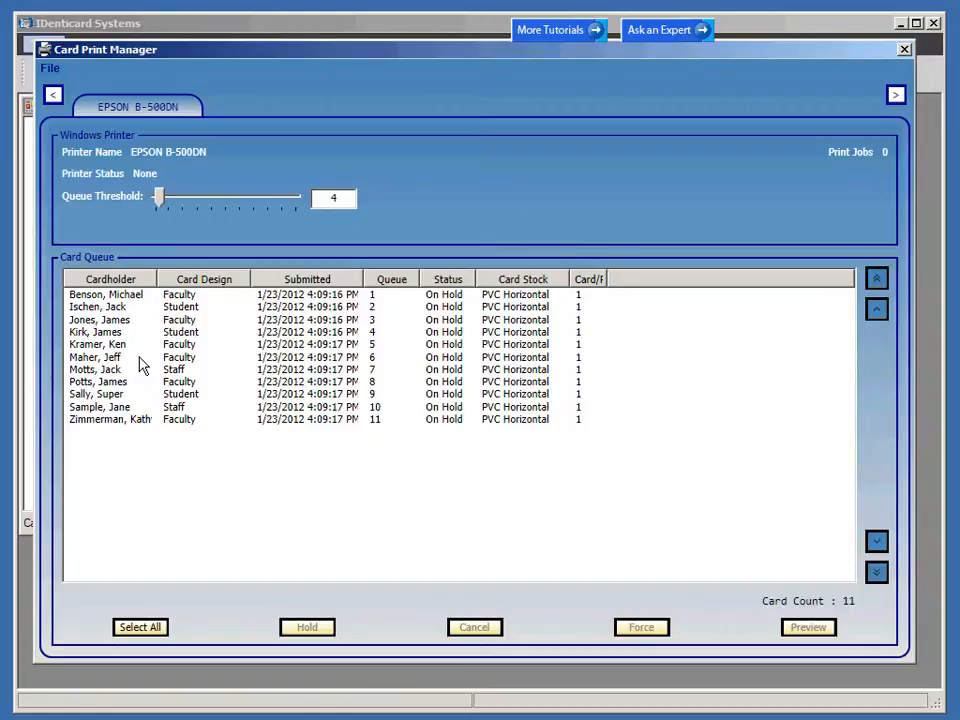
mouse_move(103, 363)
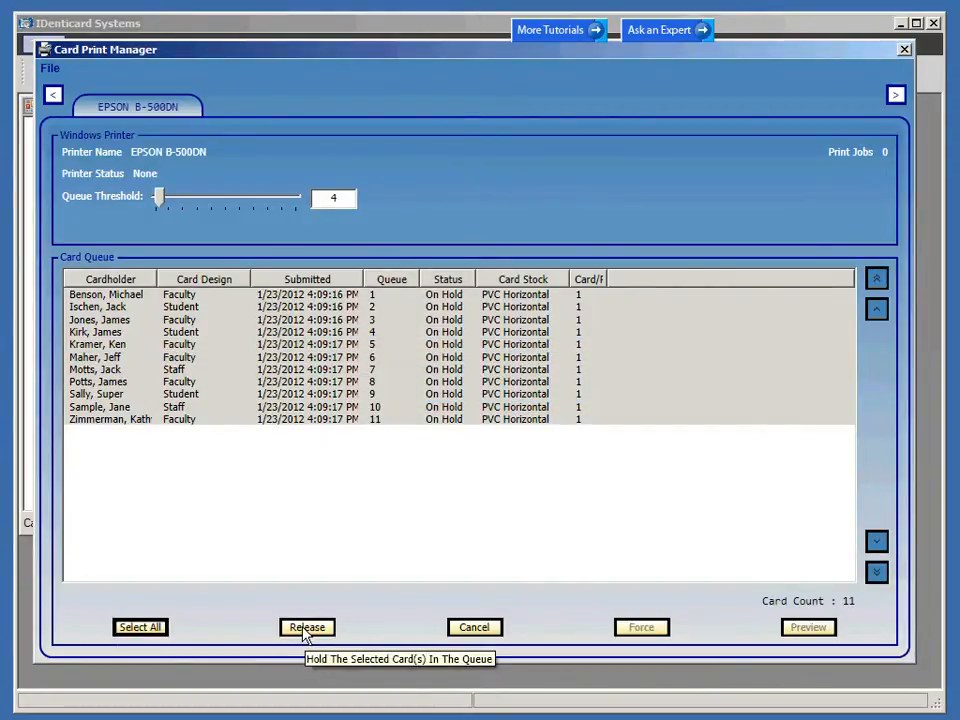
Raise Sample, Jane's card from 10th to 7th place in the Card Queue
click(100, 407)
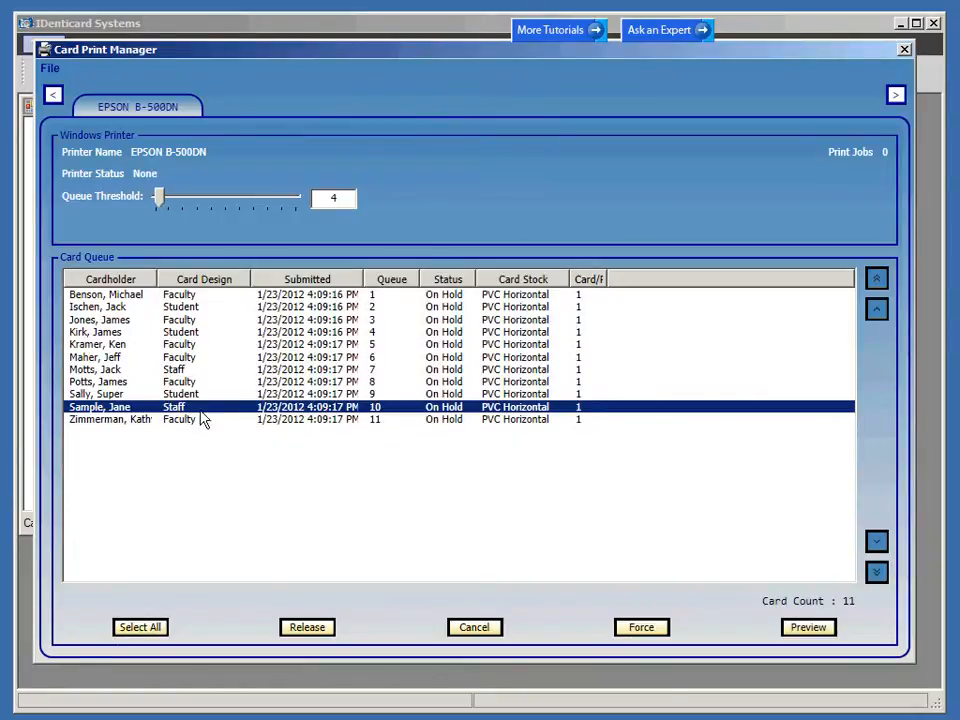
mouse_move(876, 310)
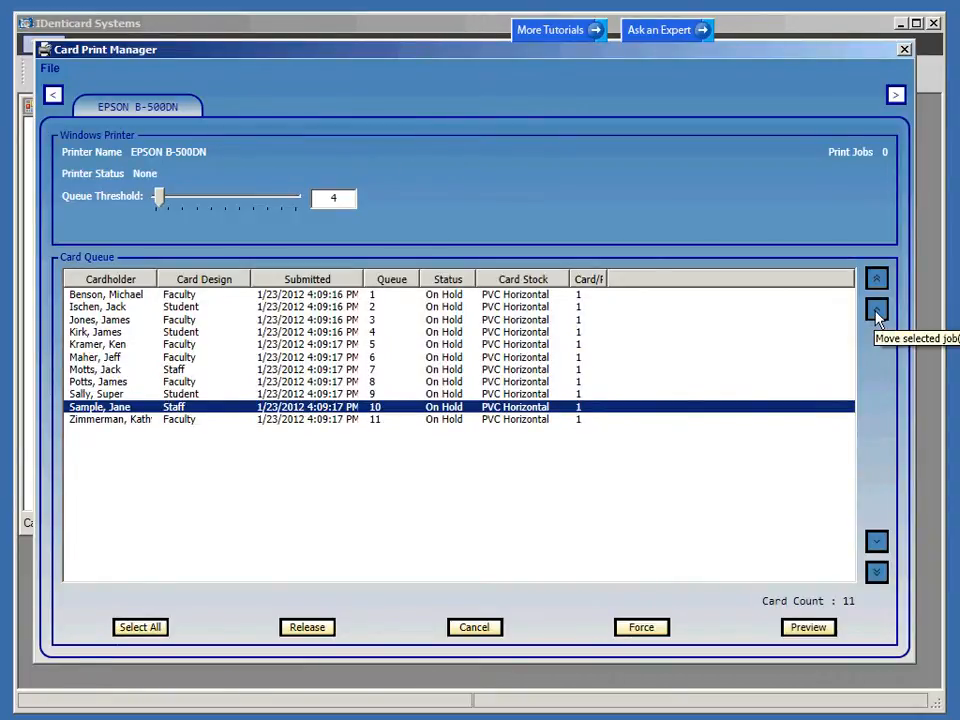
click(876, 309)
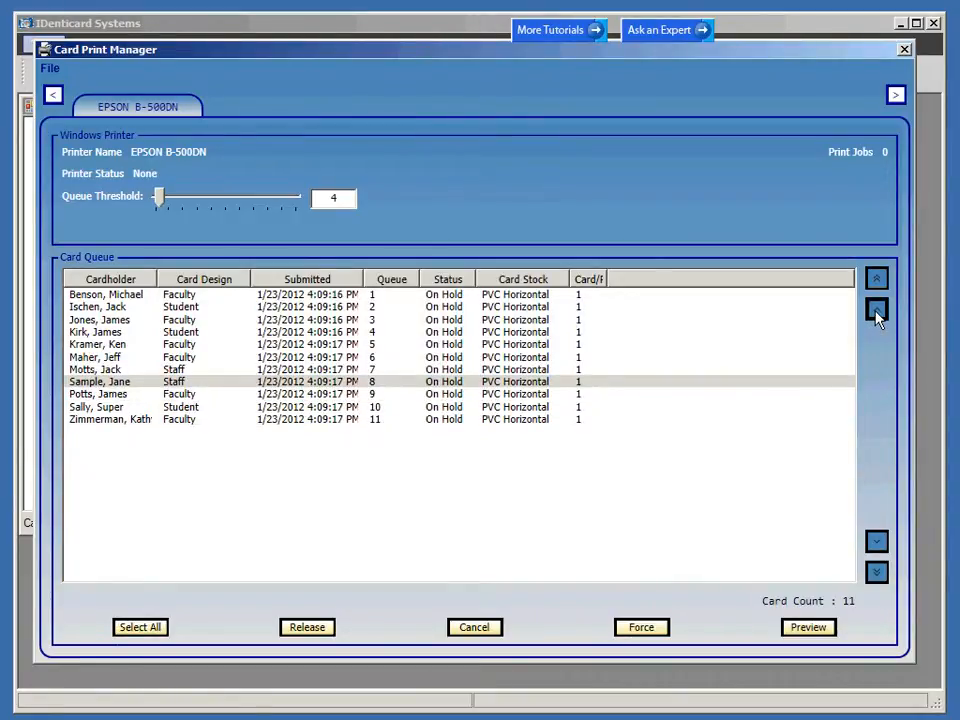
click(876, 309)
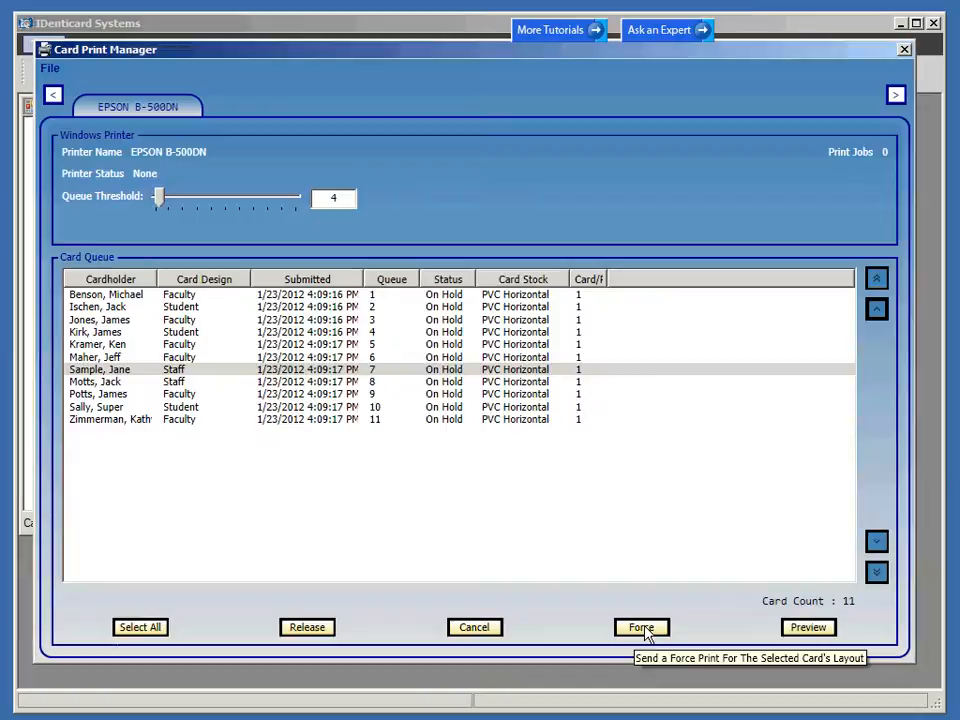
mouse_move(672, 632)
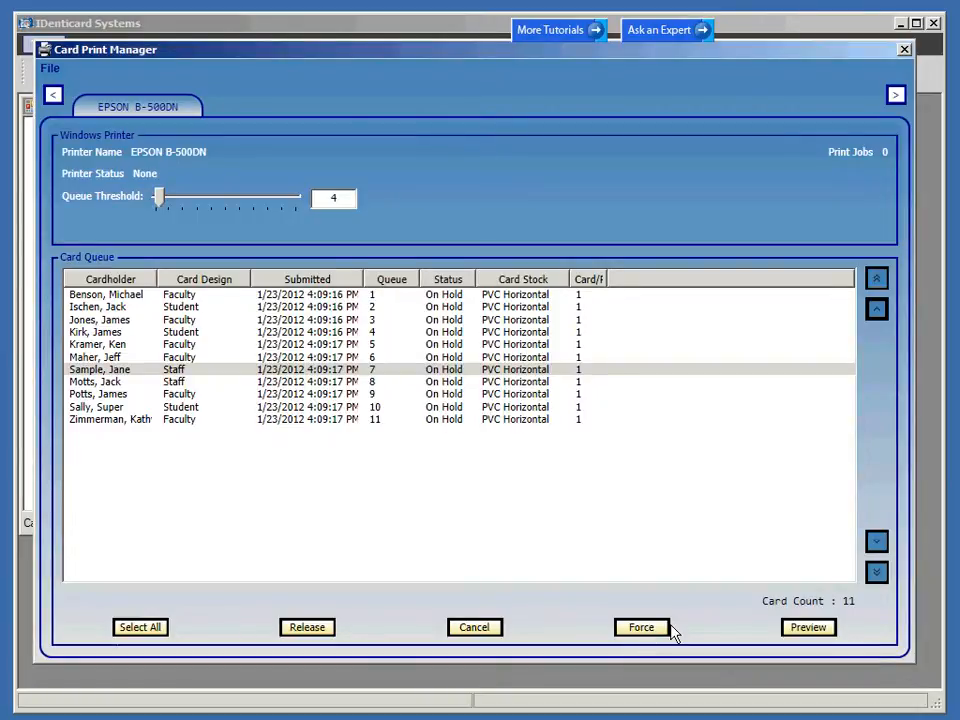
mouse_move(808, 627)
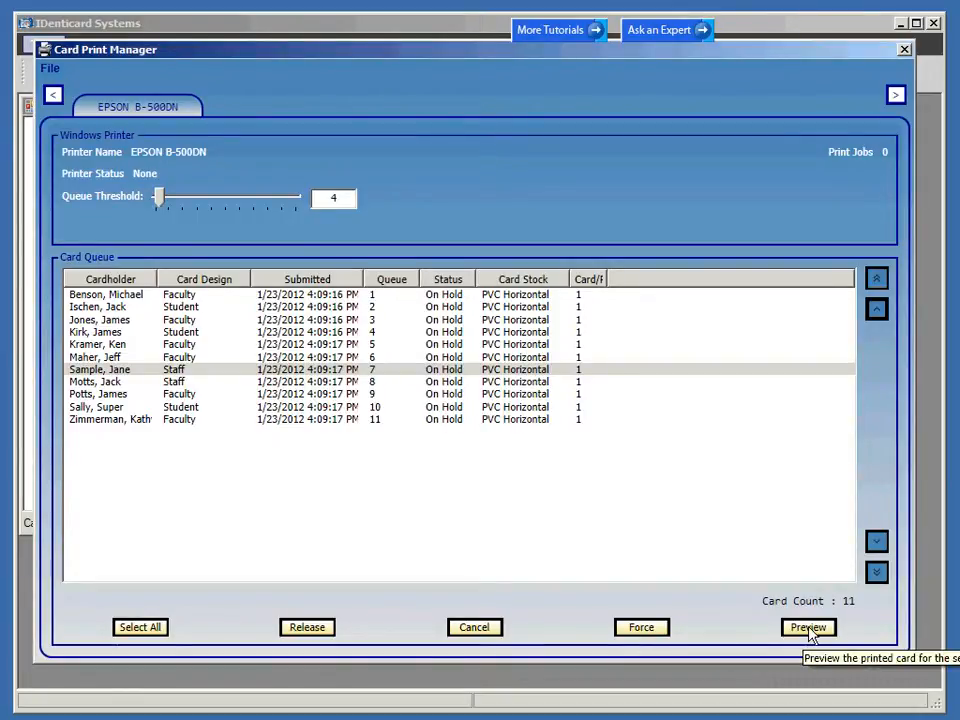
click(807, 627)
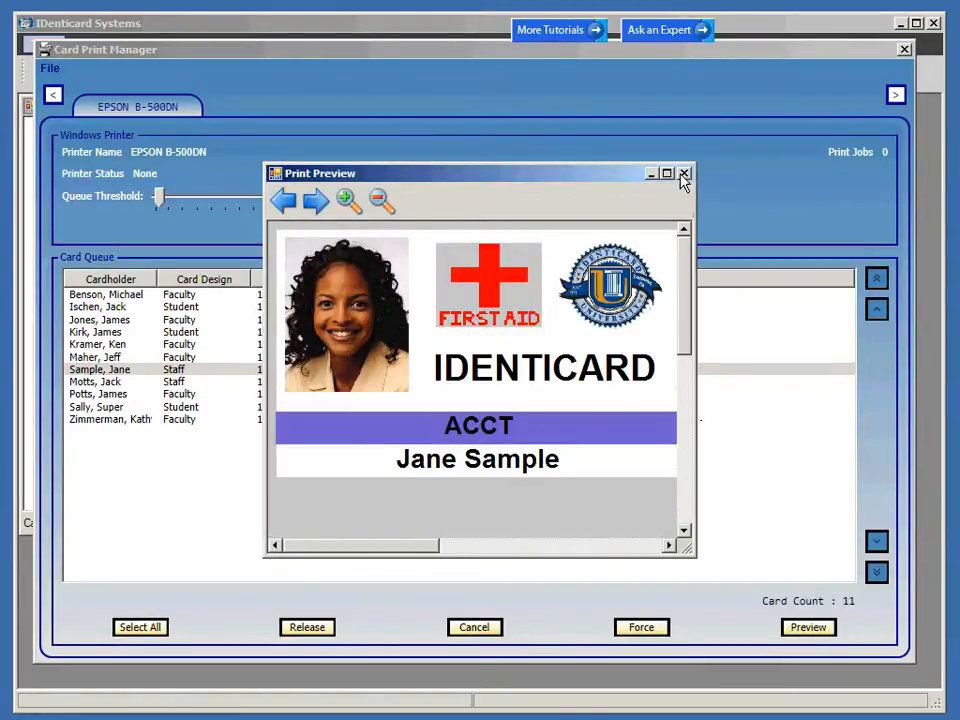
click(684, 173)
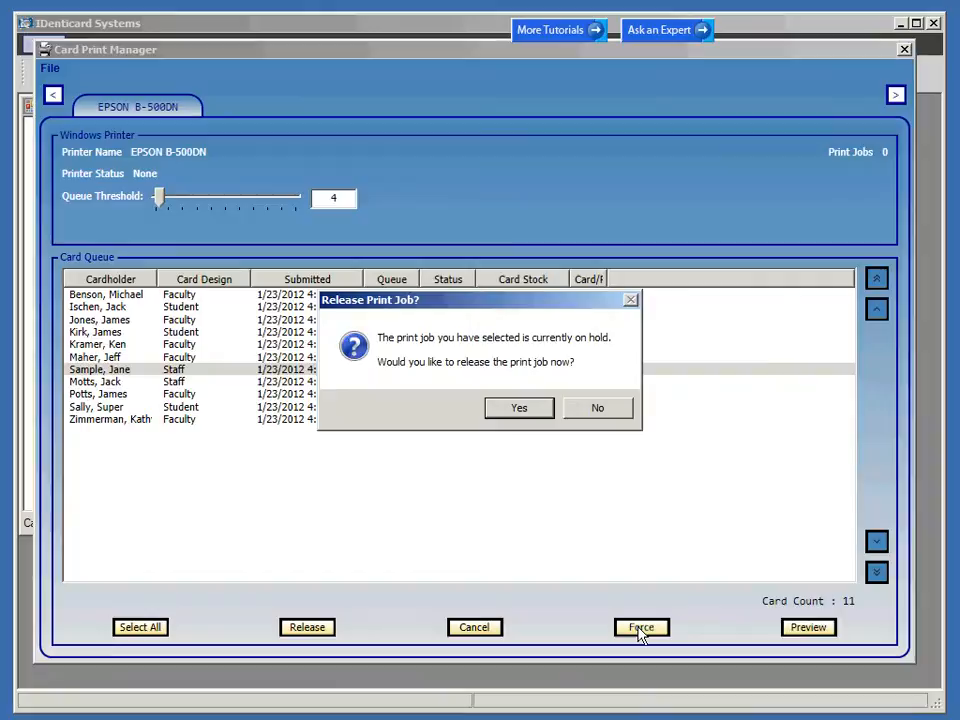
mouse_move(585, 355)
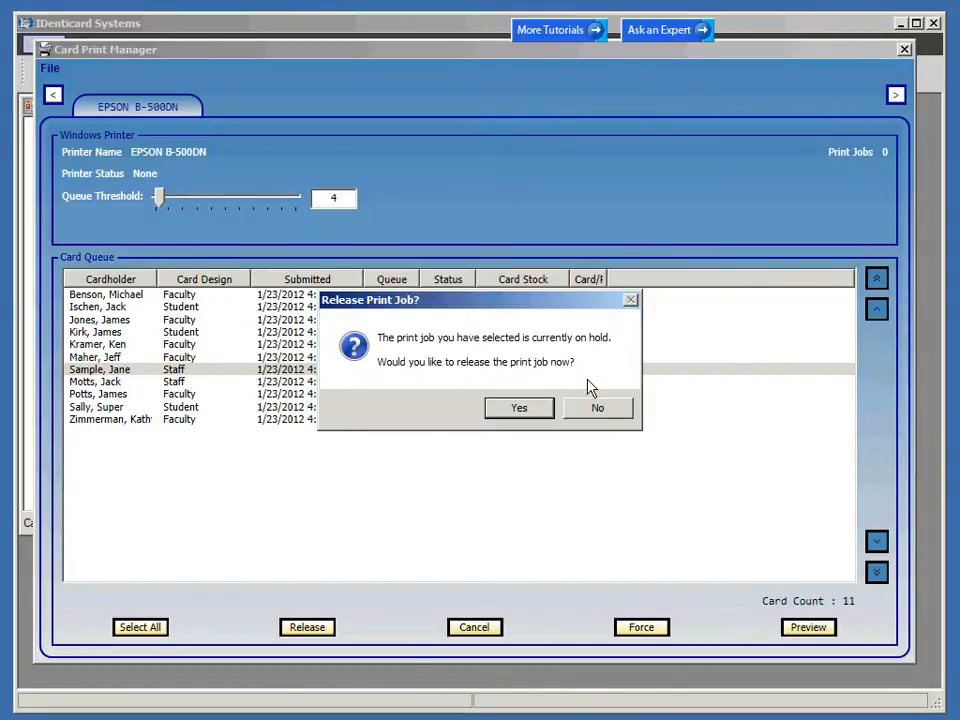
mouse_move(577, 383)
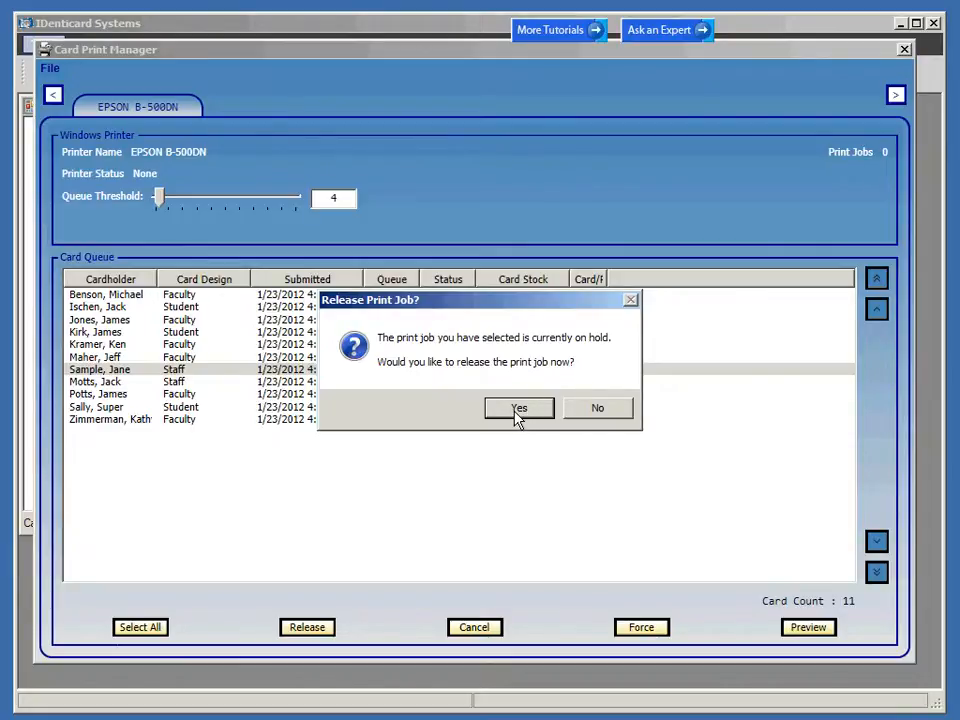
Confirm the force release of Jane Sample's on-hold print job
click(518, 408)
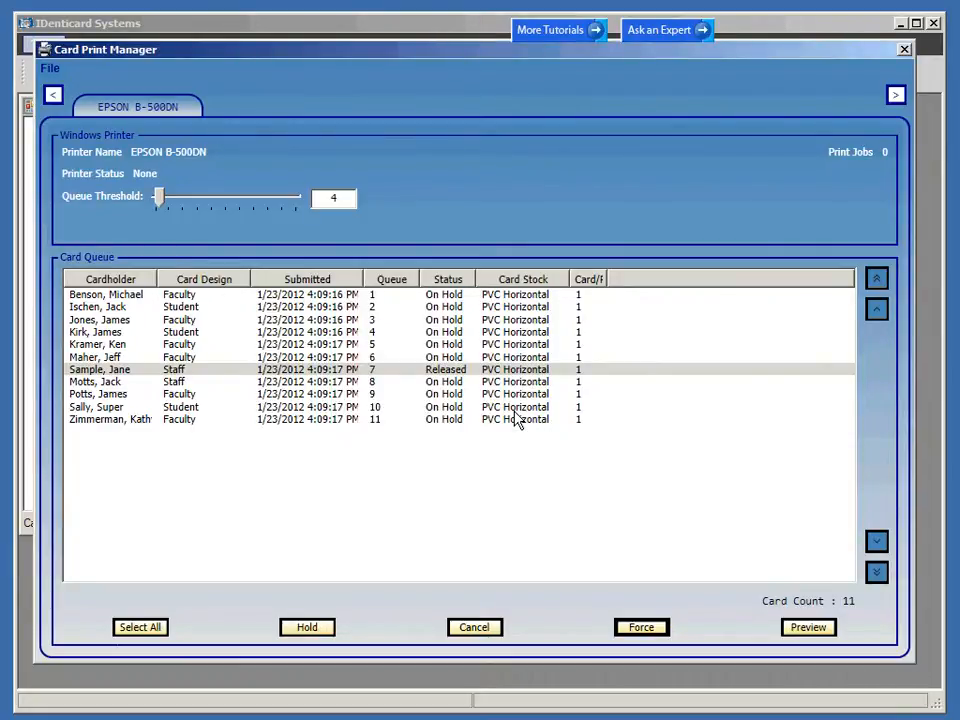
mouse_move(378, 216)
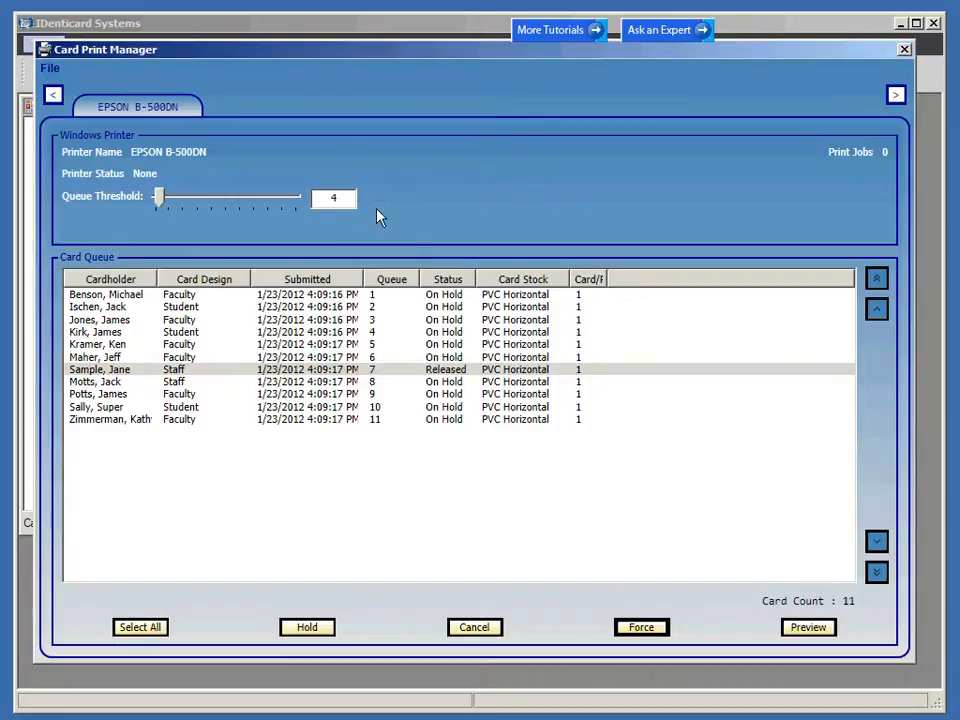
mouse_move(157, 331)
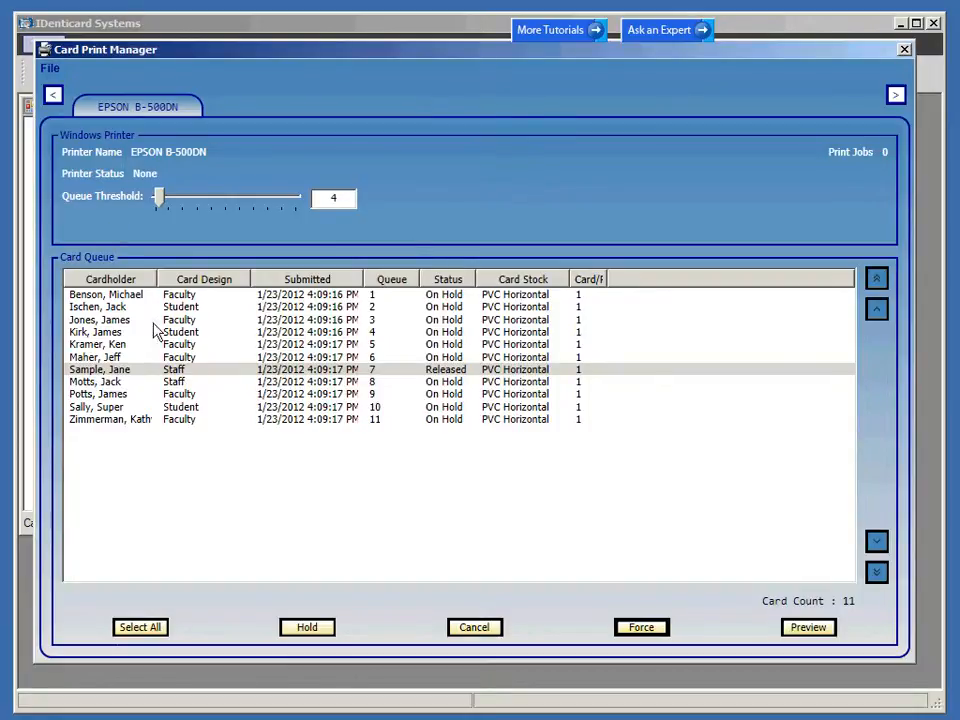
mouse_move(168, 240)
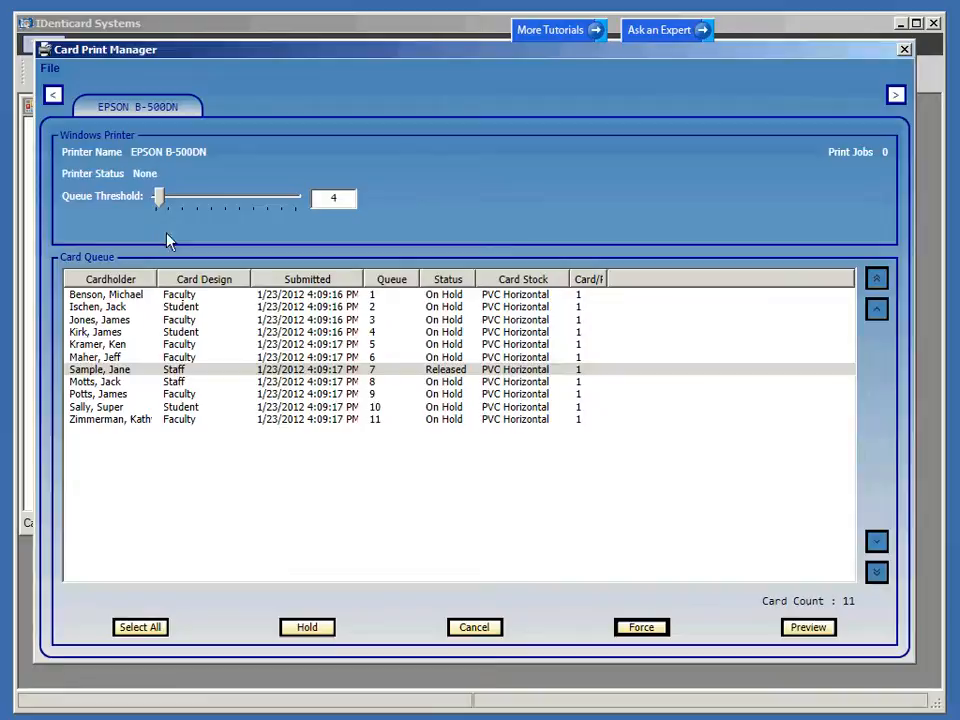
mouse_move(82, 208)
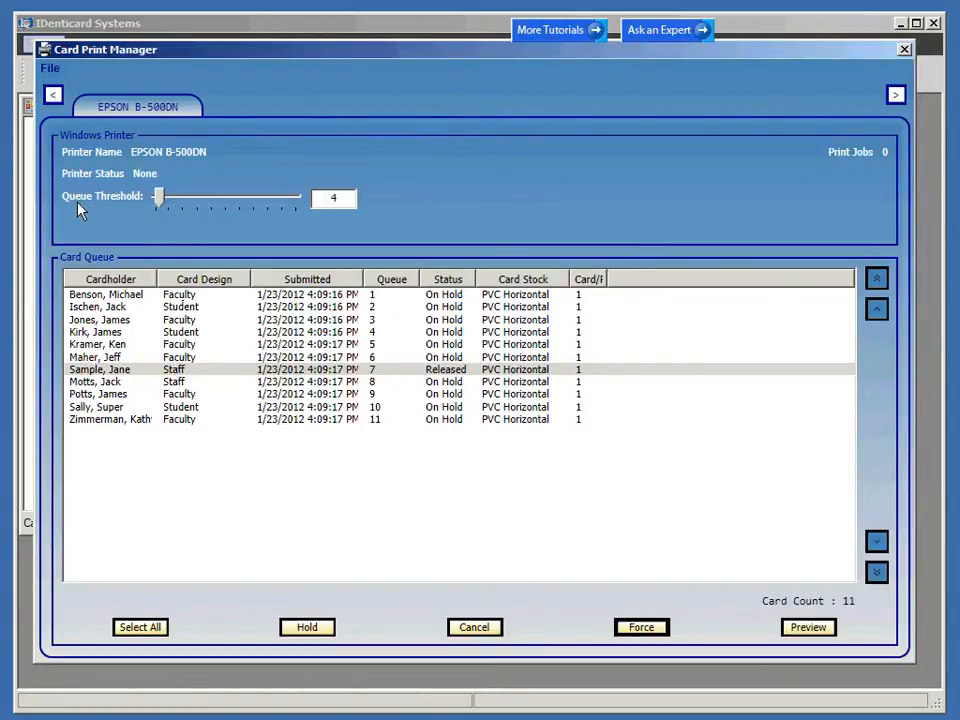
mouse_move(165, 215)
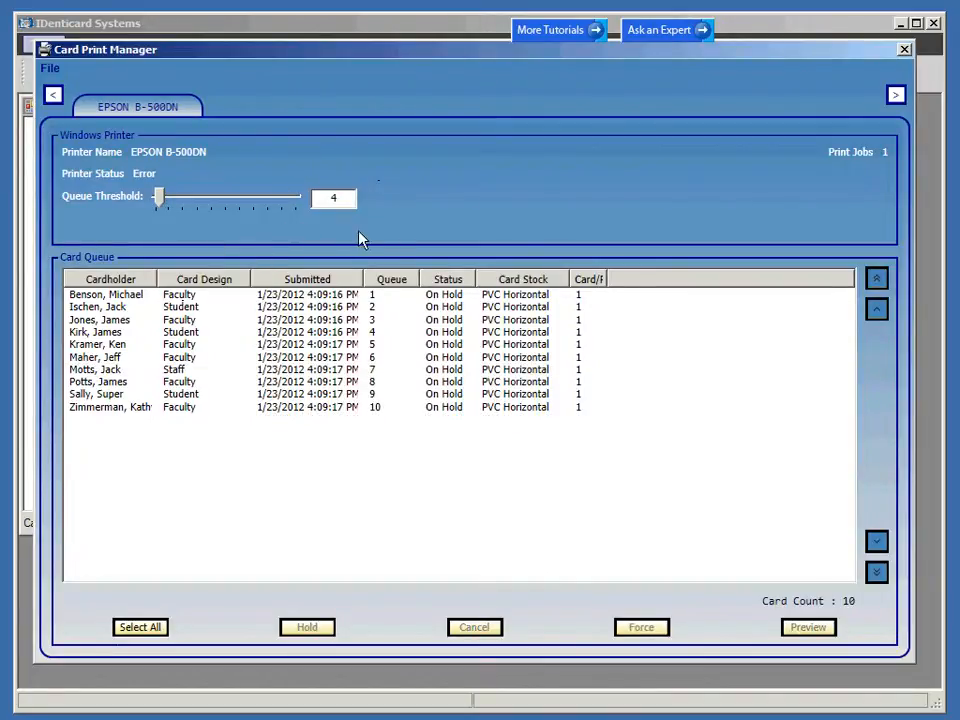
mouse_move(300, 266)
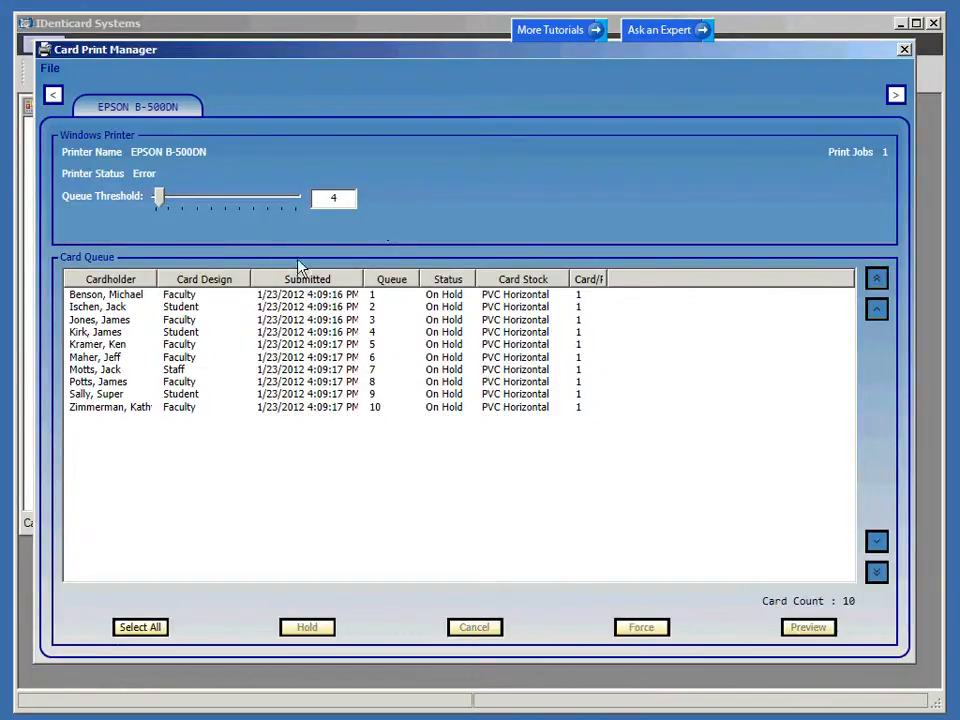
After Jane Sample's card goes to the printer, select all ten remaining queued cards
click(140, 627)
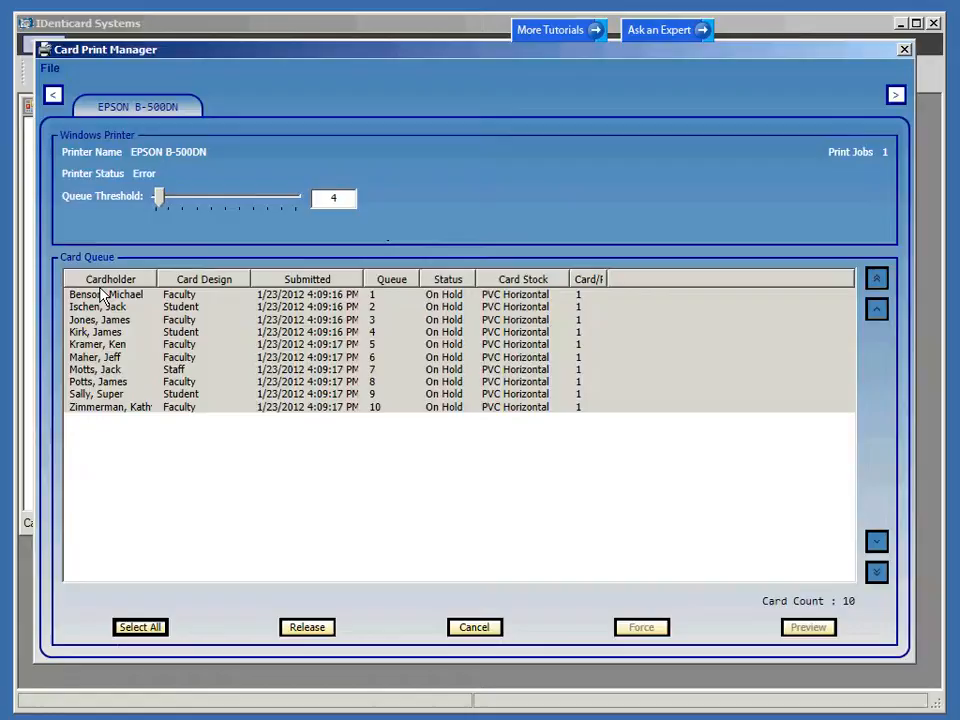
mouse_move(120, 263)
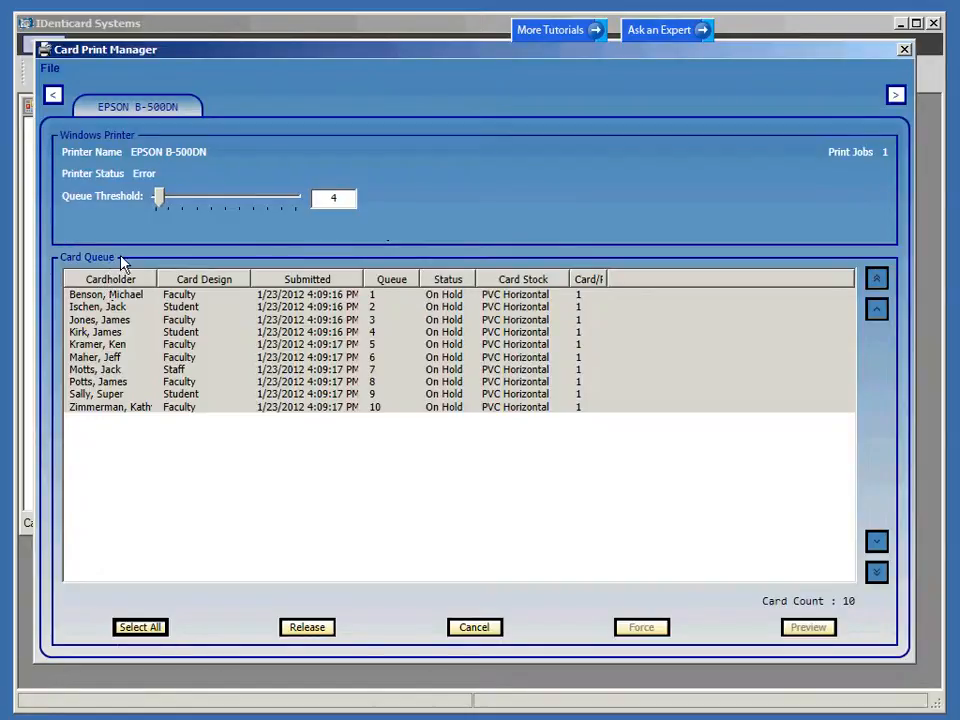
mouse_move(135, 250)
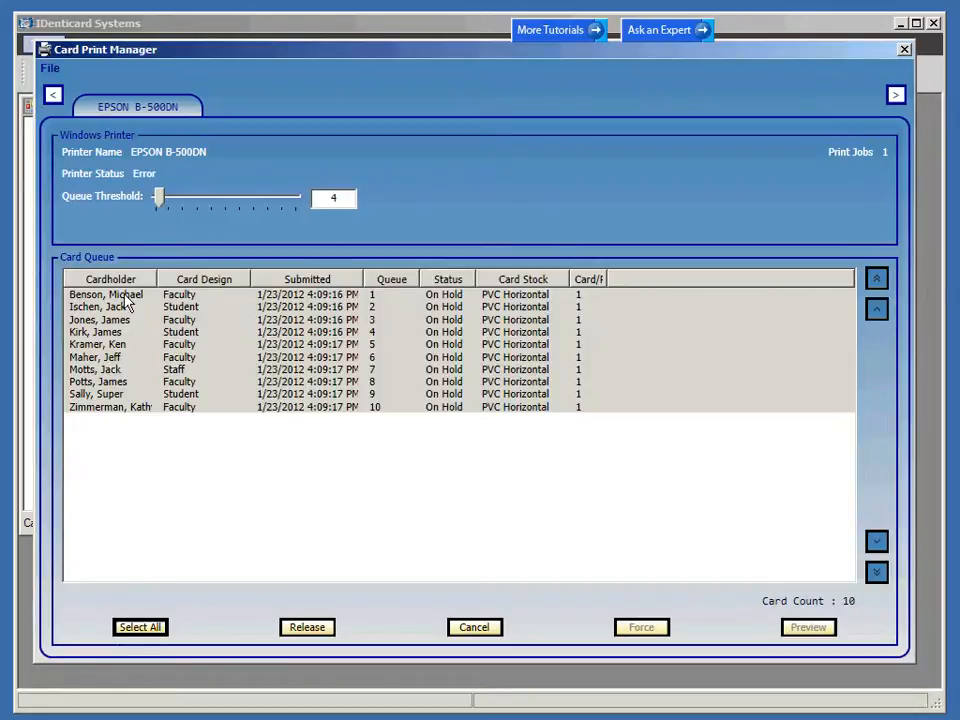
mouse_move(170, 368)
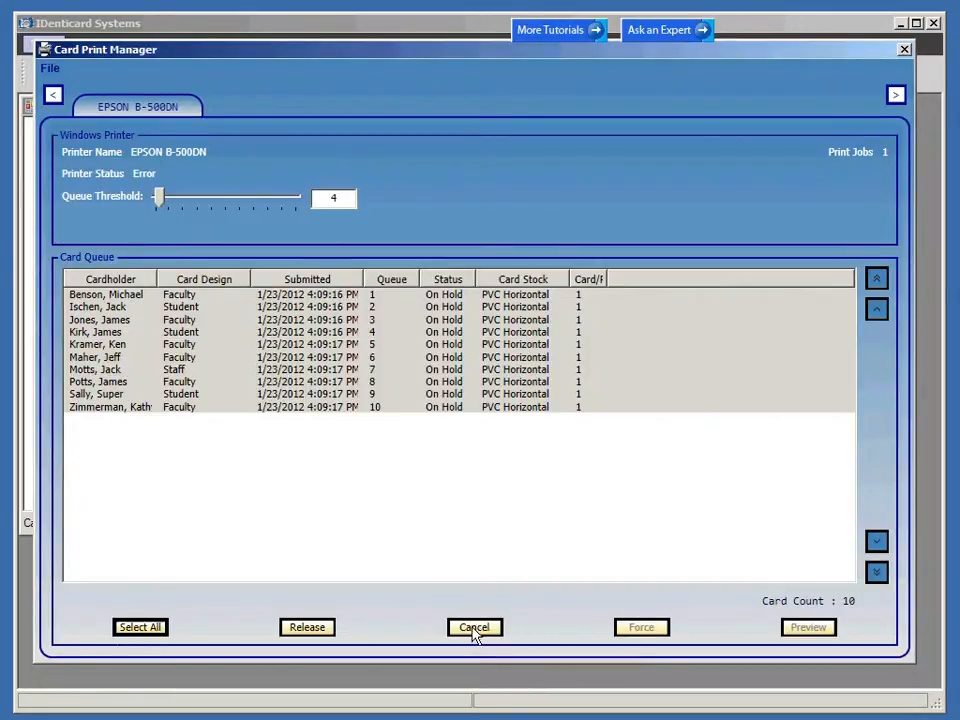
Cancel the ten selected on-hold cards, leaving a card count of zero
click(473, 627)
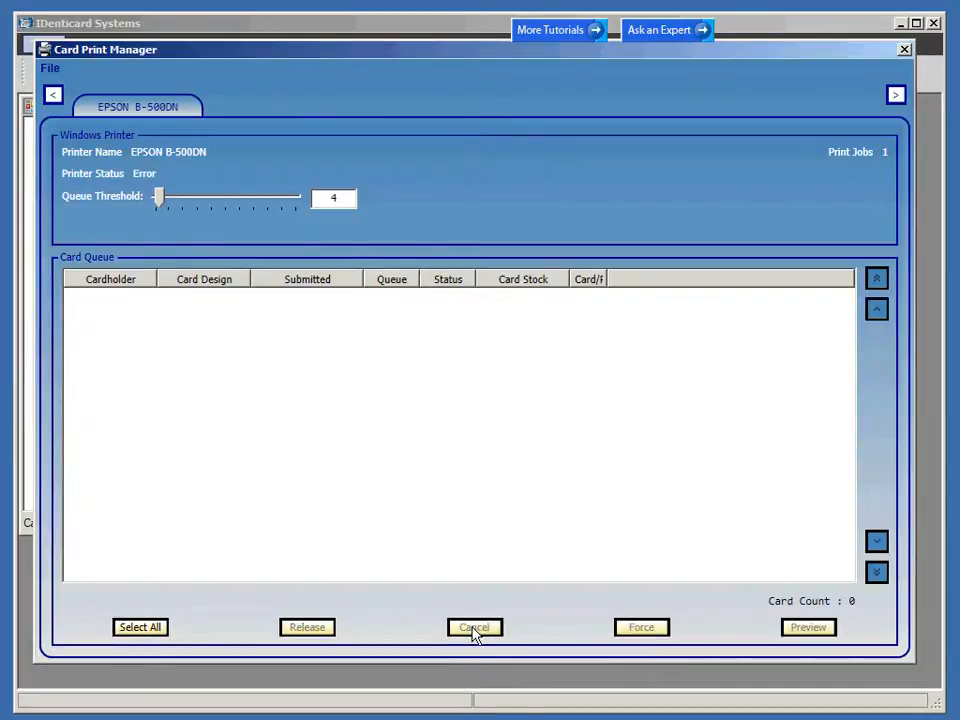